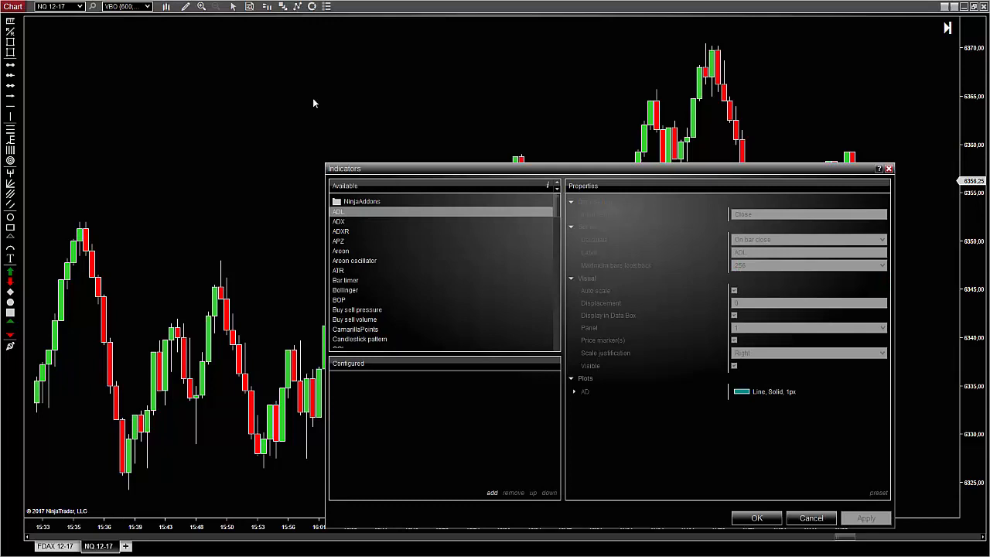
- Add Elliott Indicator 5.25 from NinjaAddons to the NQ chart and confirm with OK
{"action": "left_click", "coordinate": [337, 201]}
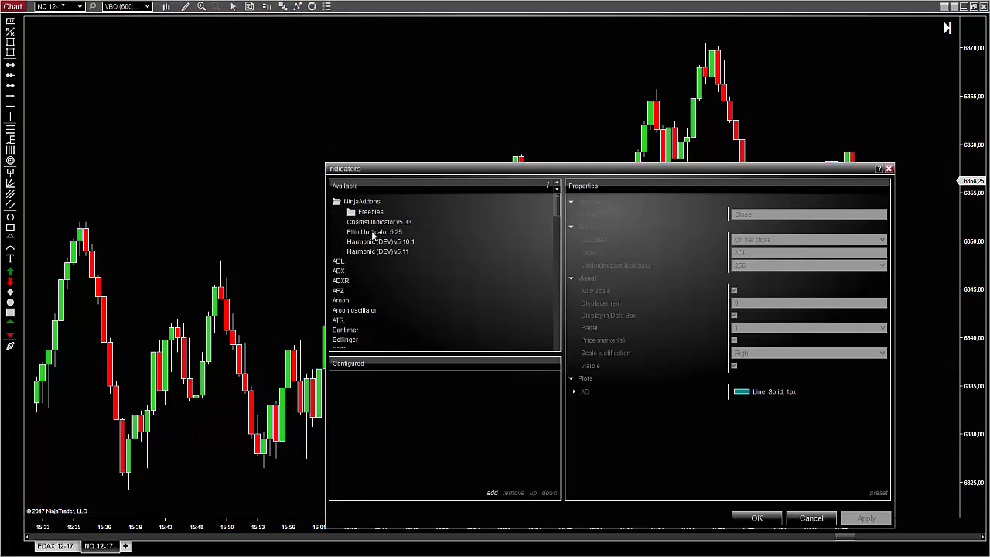
{"action": "double_click", "coordinate": [374, 232]}
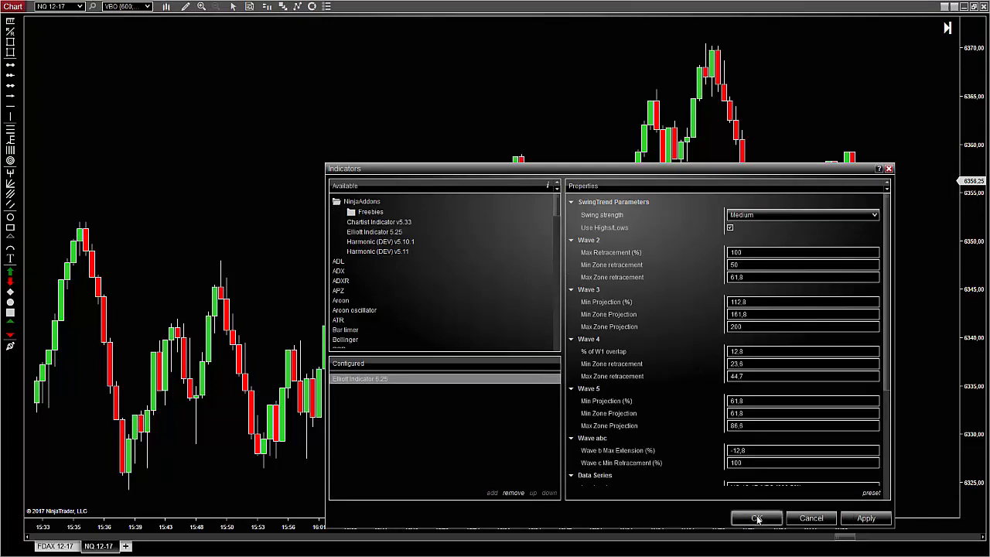
{"action": "left_click", "coordinate": [756, 518]}
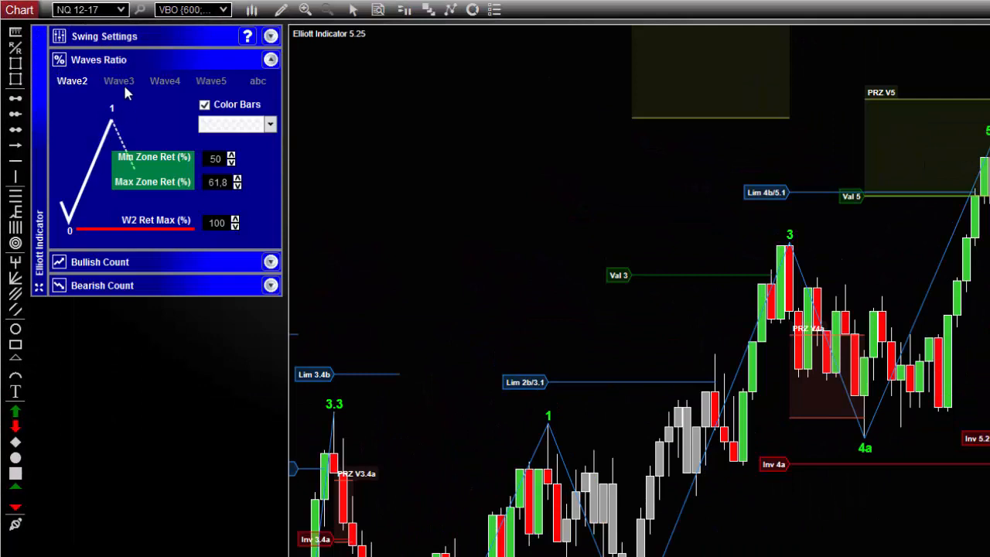
- Review the Wave4 and abc ratio tabs, then expand the Bullish Count zone options
{"action": "left_click", "coordinate": [164, 80]}
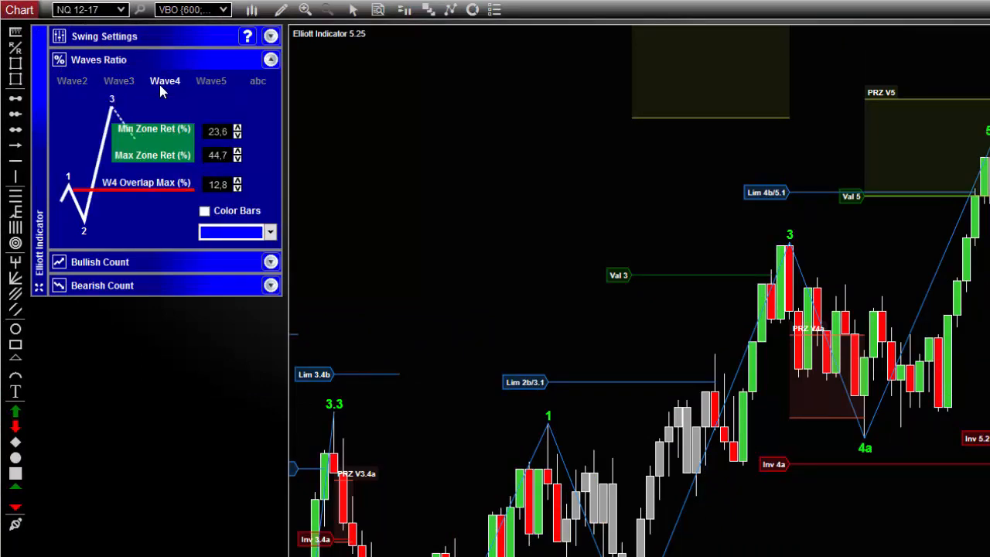
{"action": "left_click", "coordinate": [257, 81]}
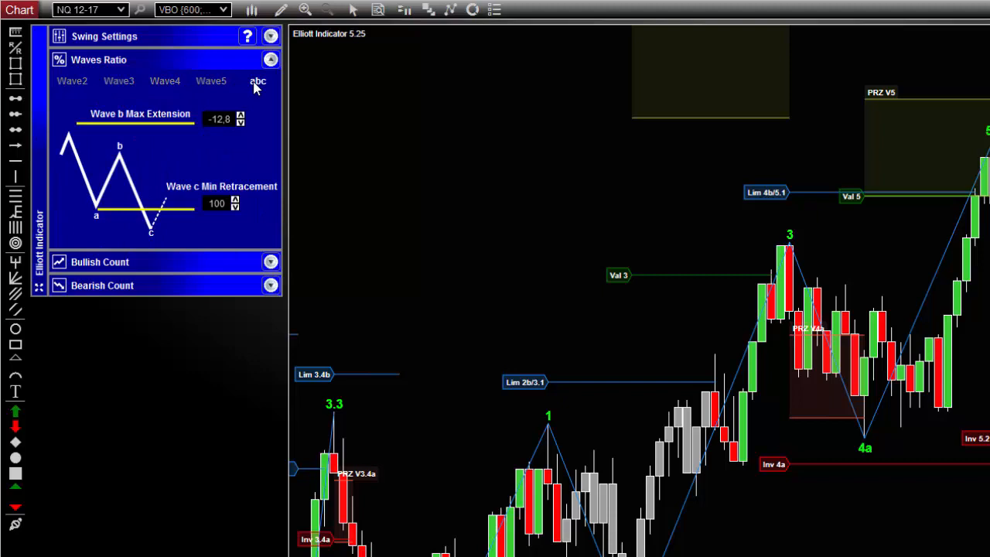
{"action": "mouse_move", "coordinate": [72, 91]}
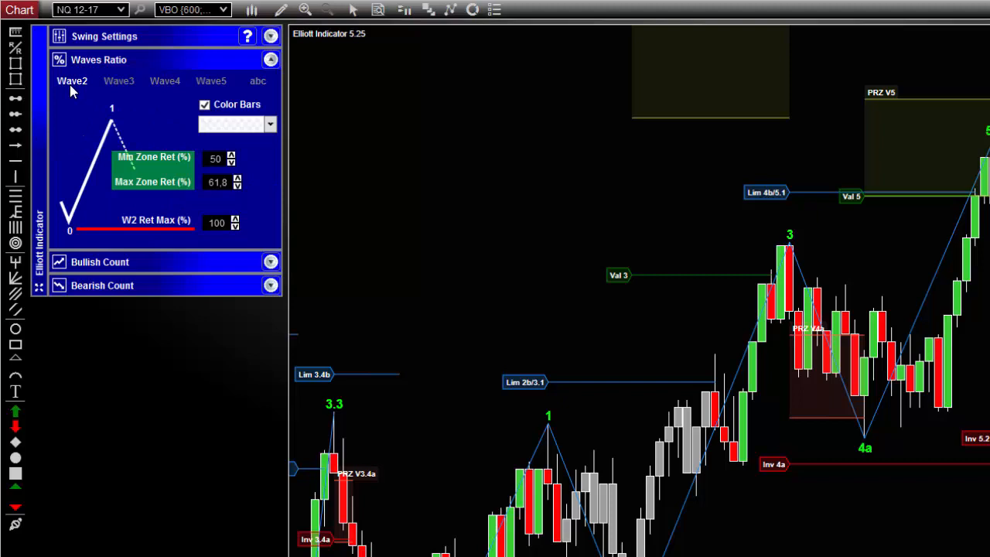
{"action": "mouse_move", "coordinate": [266, 266]}
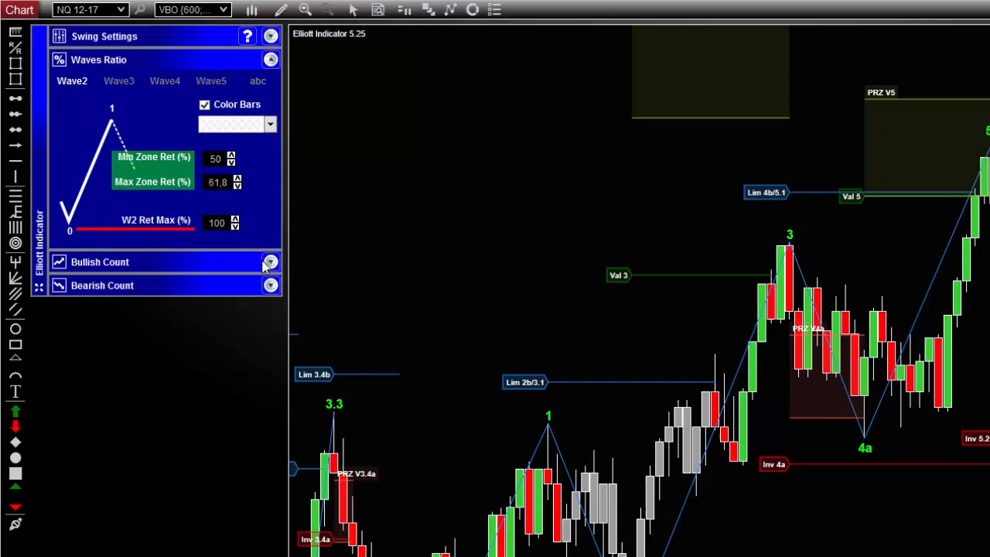
{"action": "left_click", "coordinate": [269, 261]}
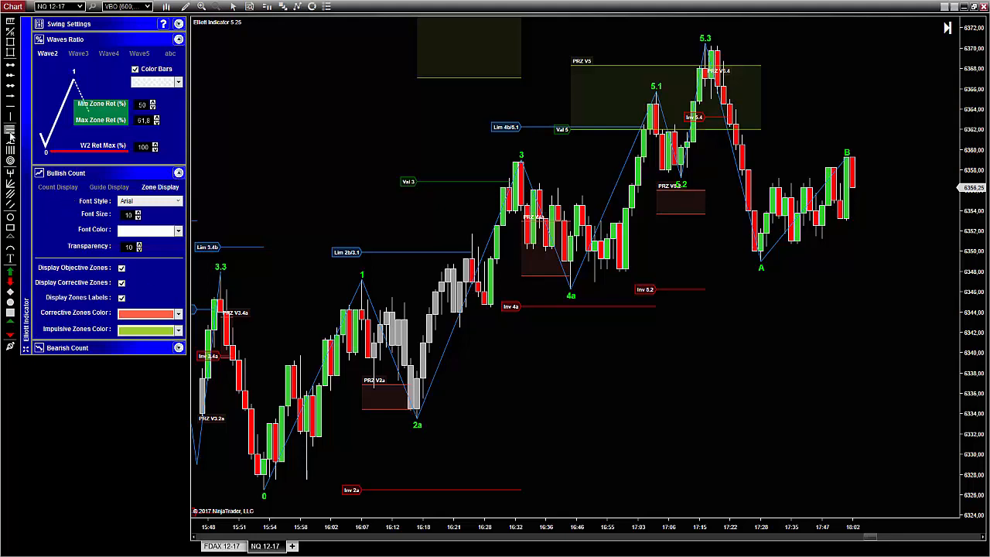
{"action": "mouse_move", "coordinate": [270, 494]}
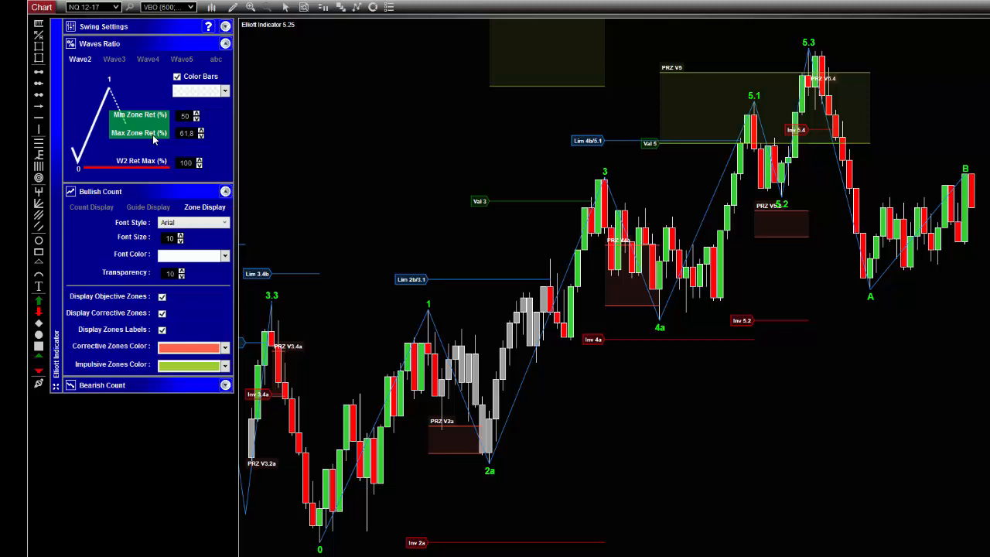
{"action": "mouse_move", "coordinate": [108, 153]}
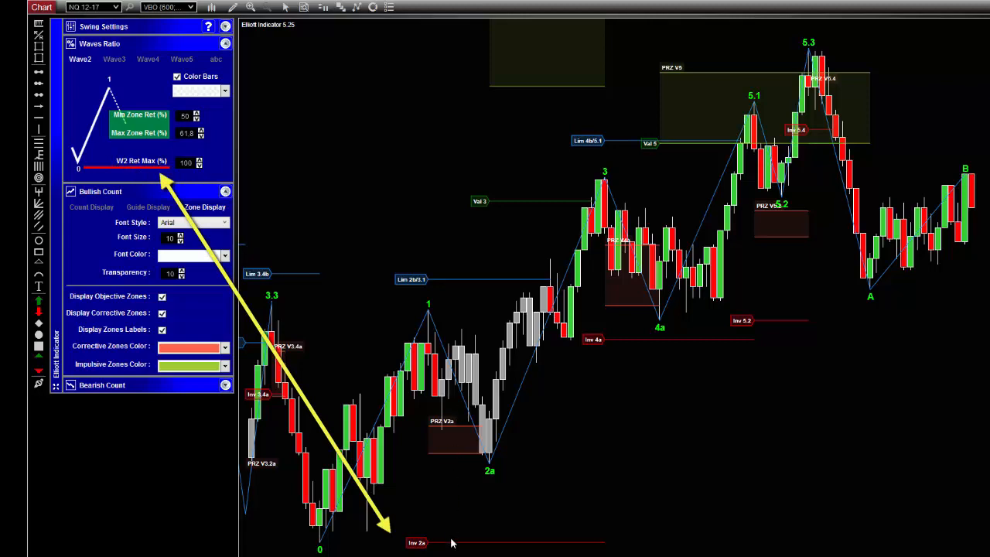
{"action": "mouse_move", "coordinate": [459, 550]}
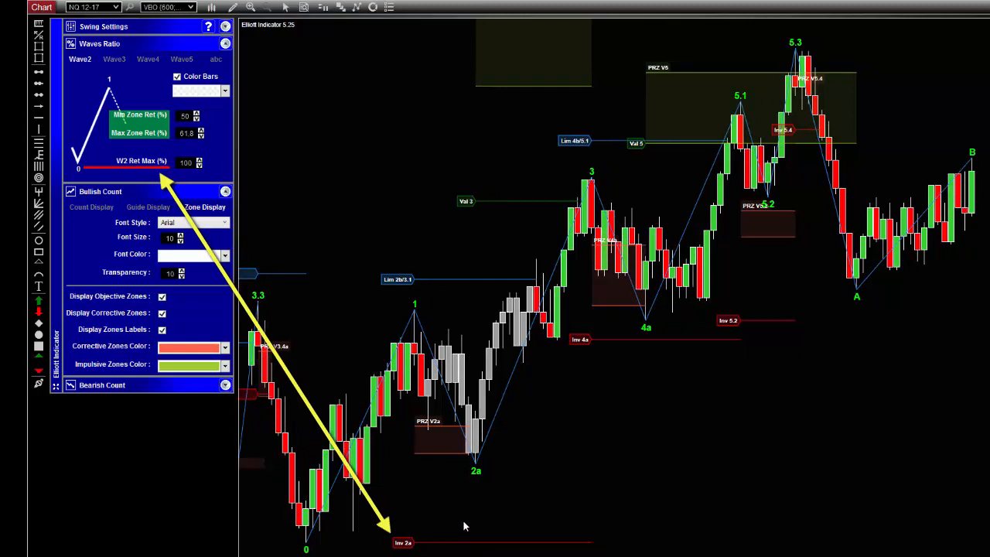
{"action": "mouse_move", "coordinate": [147, 170]}
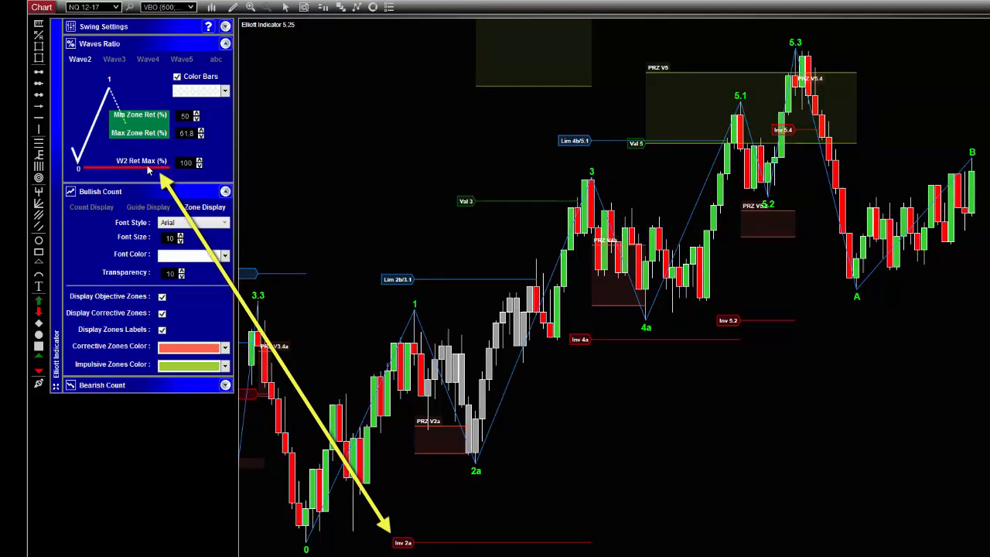
{"action": "mouse_move", "coordinate": [186, 163]}
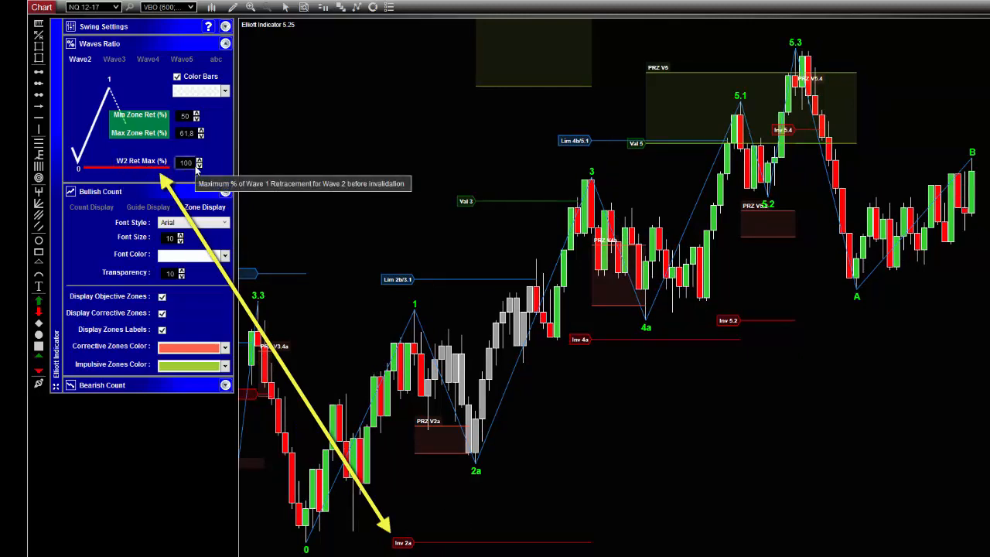
{"action": "mouse_move", "coordinate": [207, 172]}
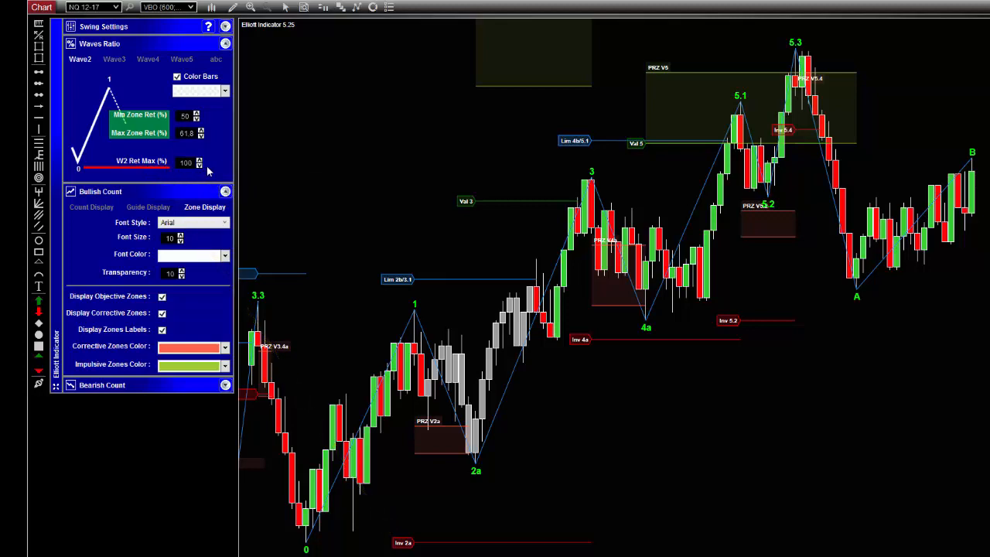
{"action": "mouse_move", "coordinate": [192, 92]}
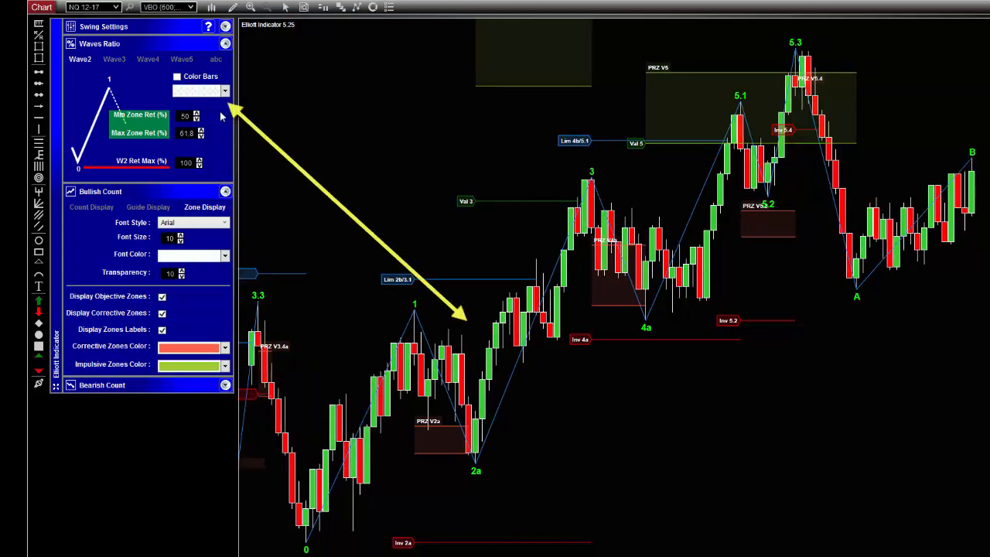
{"action": "left_click", "coordinate": [176, 75]}
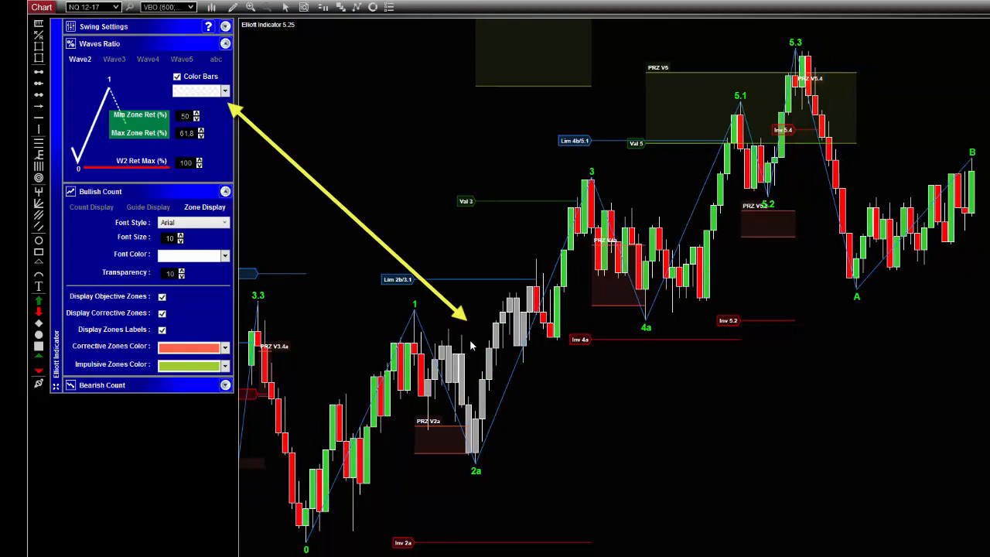
{"action": "mouse_move", "coordinate": [529, 381]}
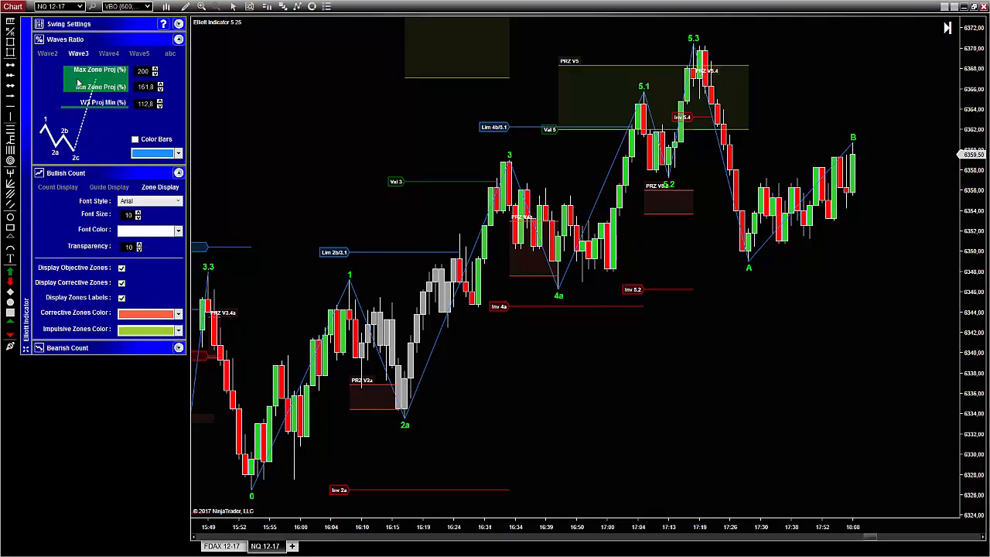
{"action": "mouse_move", "coordinate": [120, 77]}
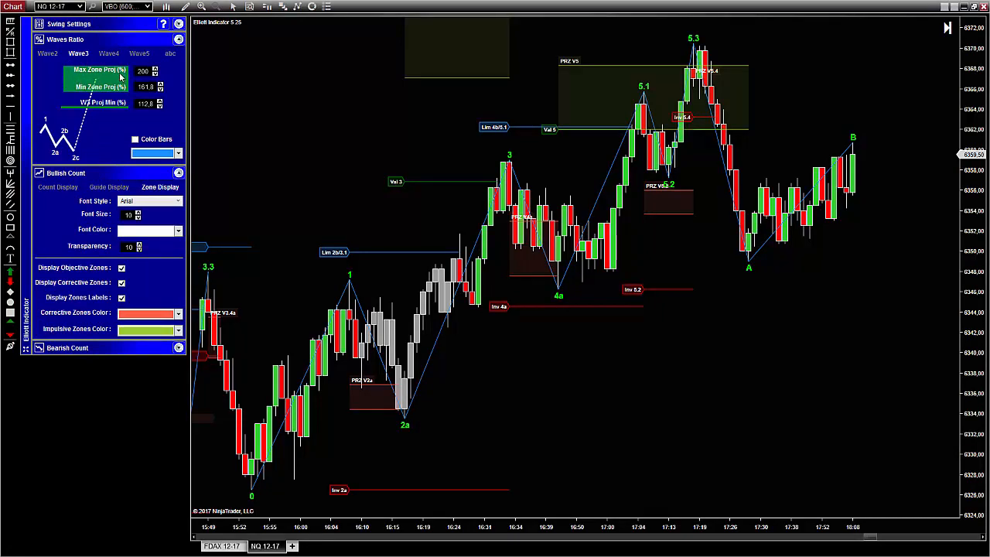
{"action": "mouse_move", "coordinate": [274, 108]}
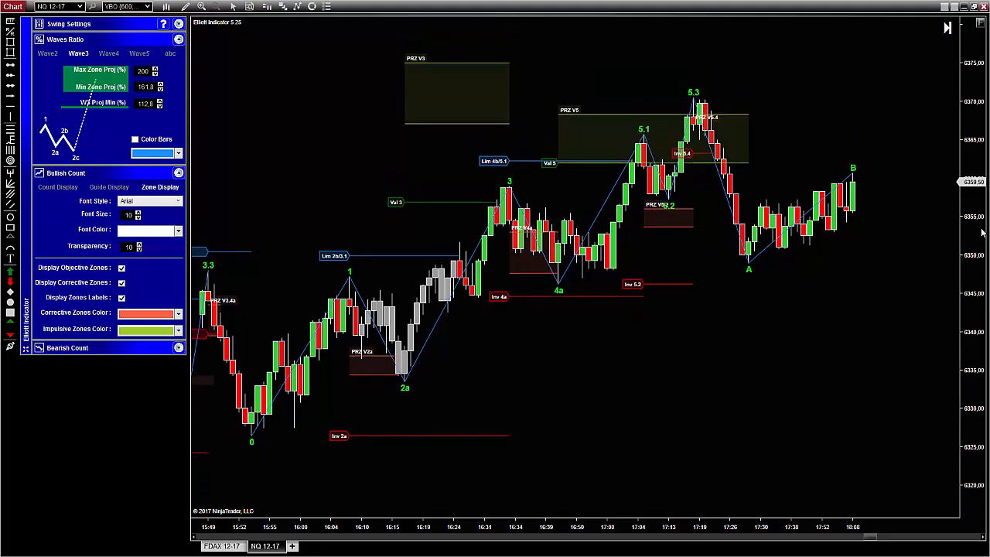
{"action": "mouse_move", "coordinate": [905, 199]}
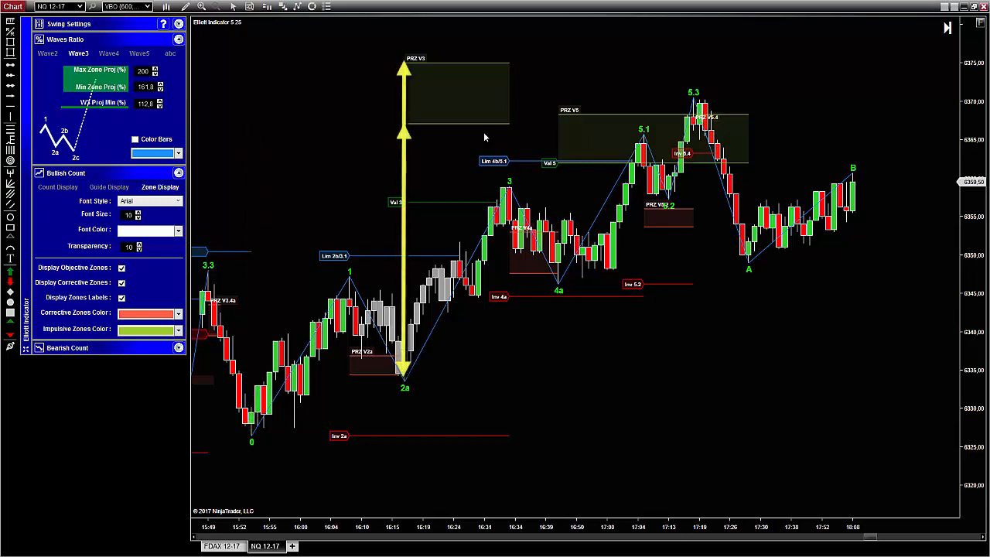
{"action": "mouse_move", "coordinate": [475, 136]}
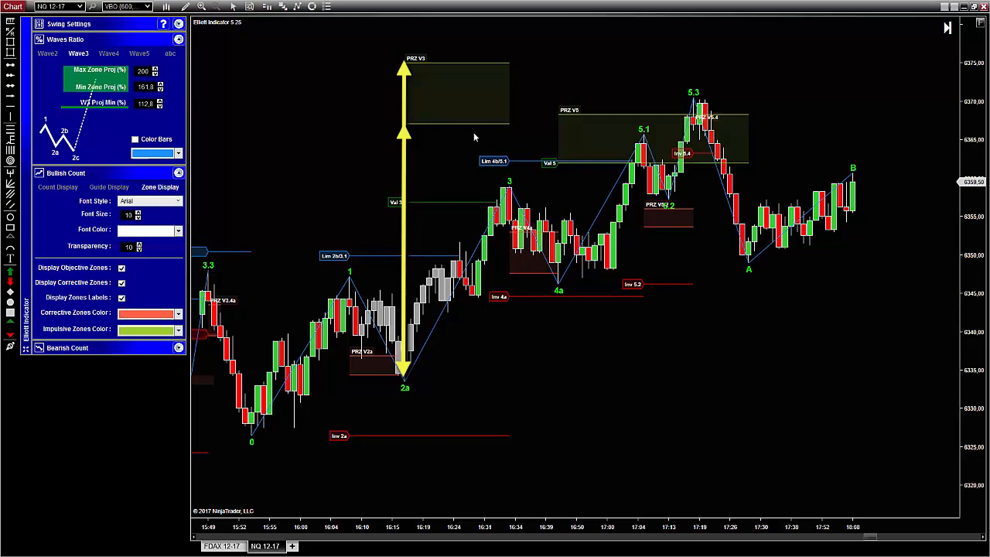
{"action": "mouse_move", "coordinate": [108, 70]}
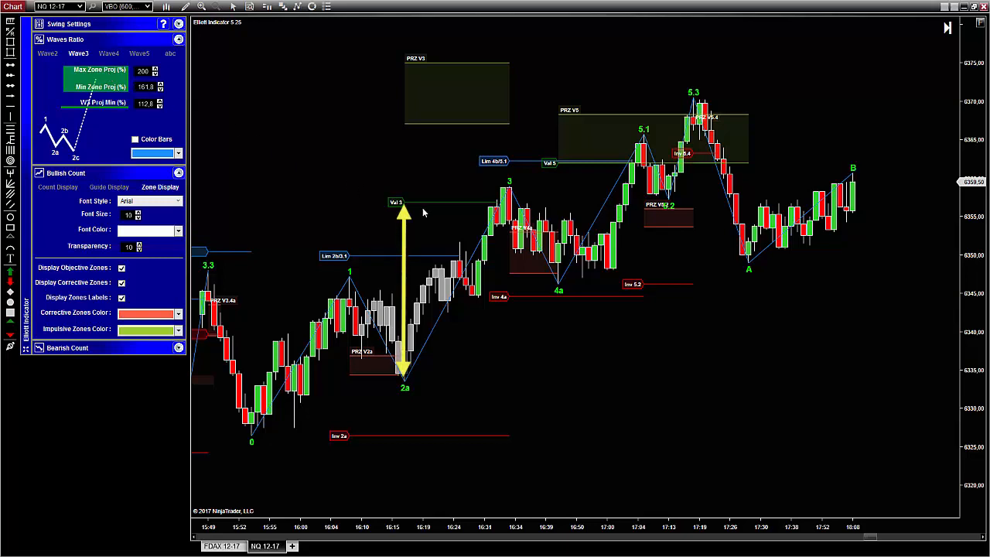
{"action": "mouse_move", "coordinate": [381, 201]}
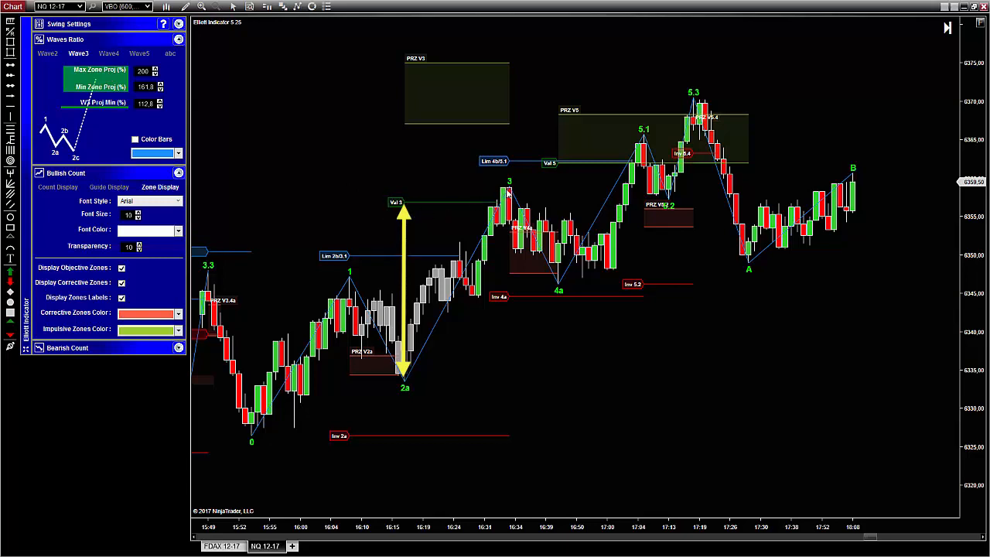
{"action": "mouse_move", "coordinate": [529, 271]}
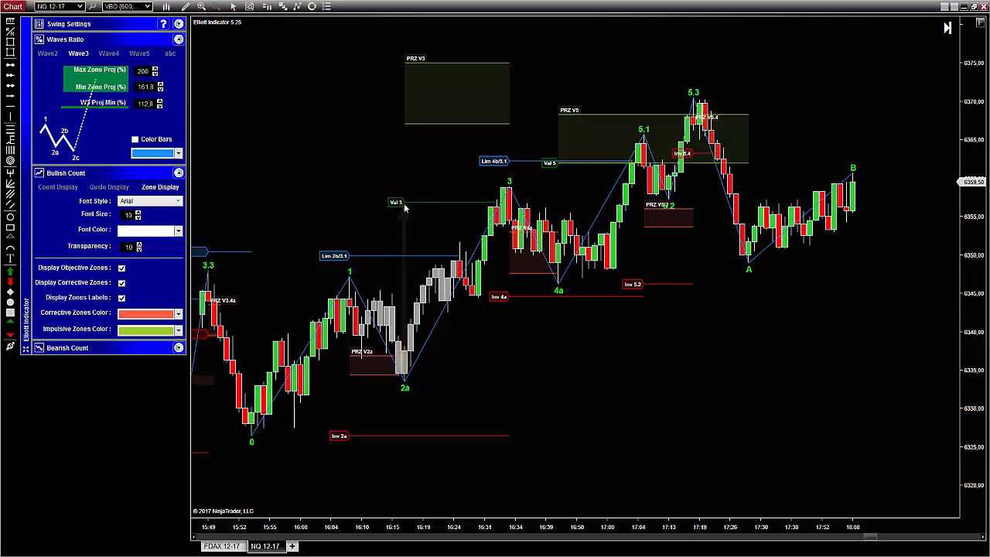
{"action": "mouse_move", "coordinate": [93, 105]}
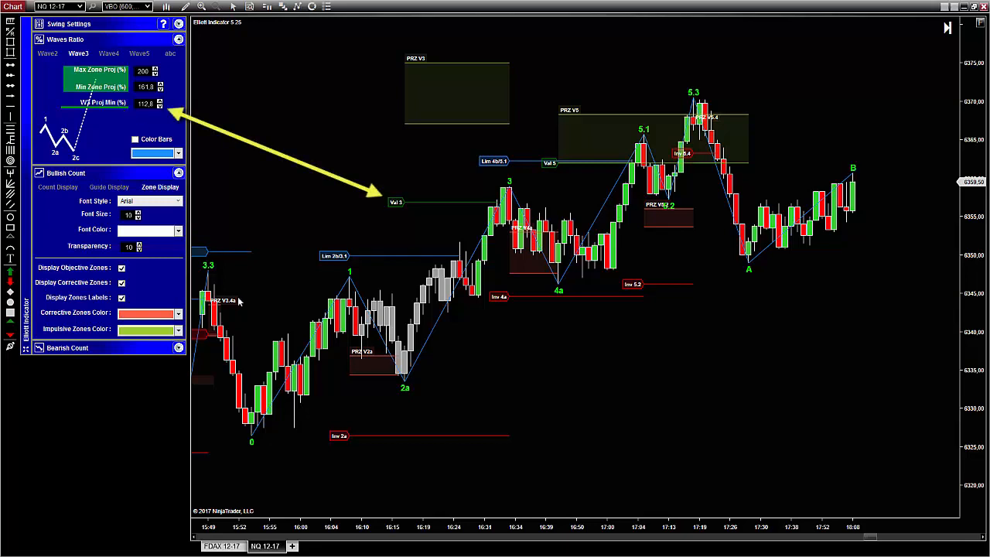
{"action": "mouse_move", "coordinate": [312, 401]}
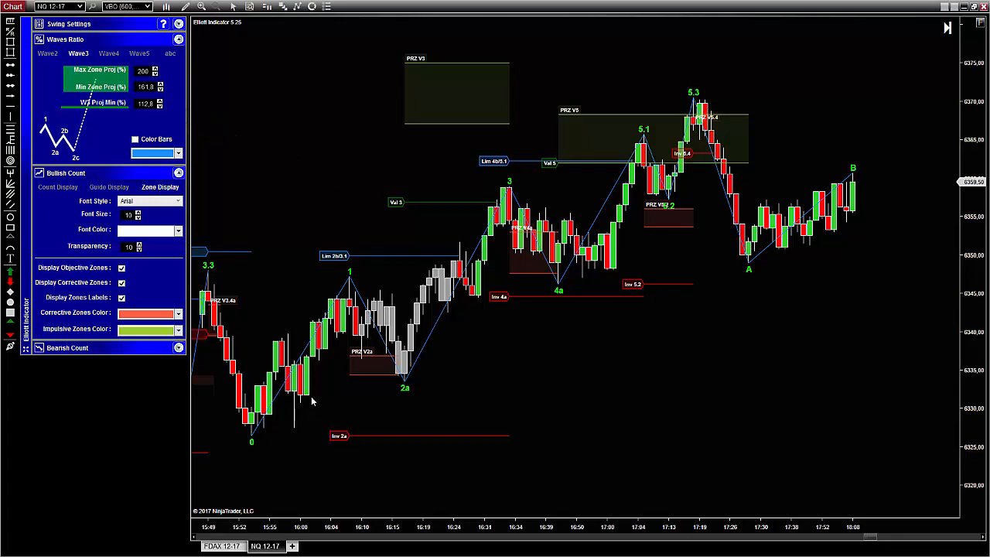
{"action": "mouse_move", "coordinate": [137, 139]}
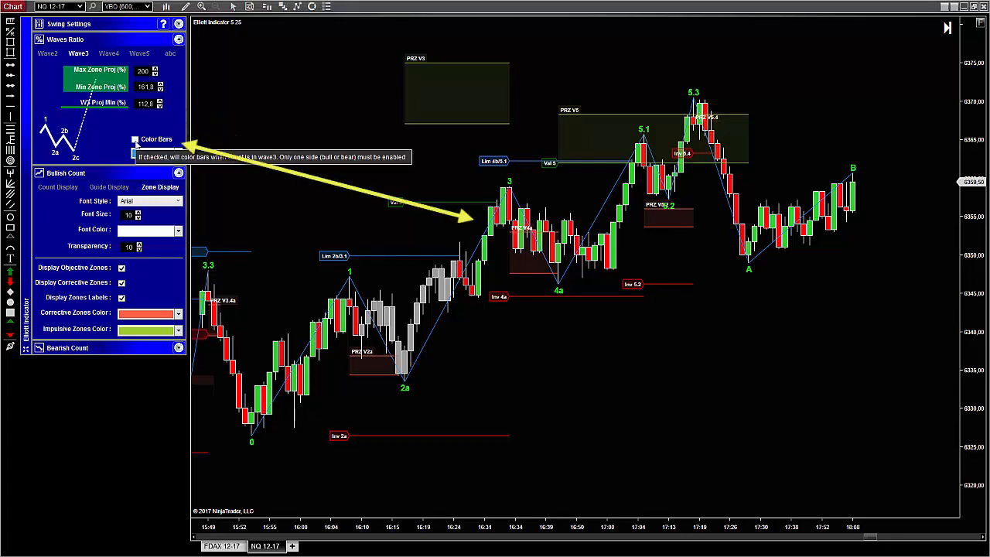
- Enable Color Bars for Wave 3 so its candles show blue on the chart
{"action": "left_click", "coordinate": [134, 140]}
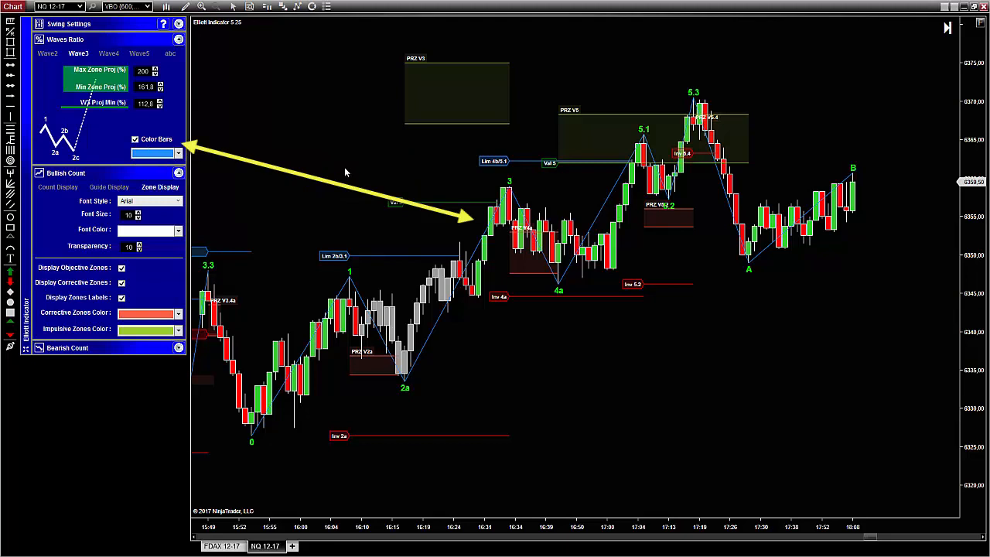
{"action": "scroll", "scroll_direction": "right", "scroll_amount": 3}
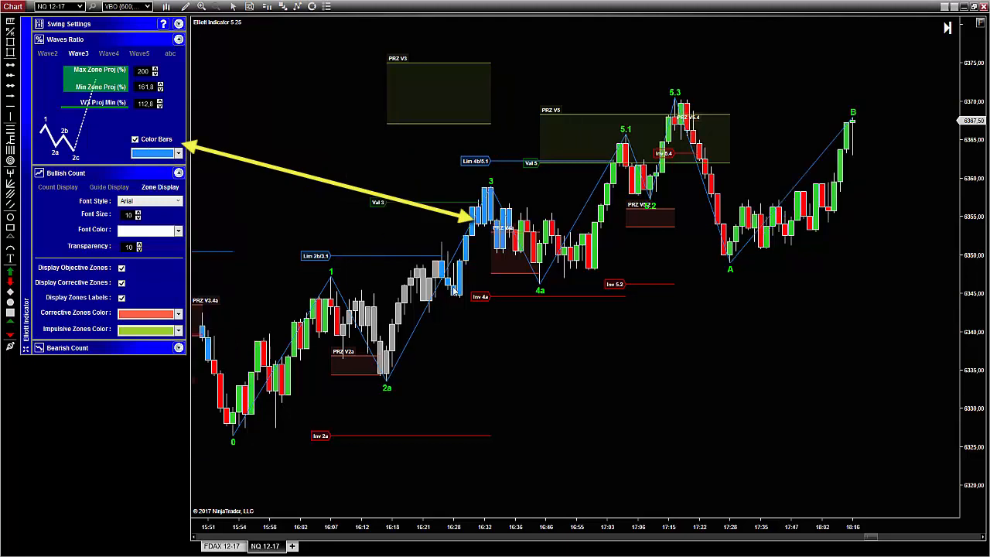
{"action": "left_click", "coordinate": [108, 53]}
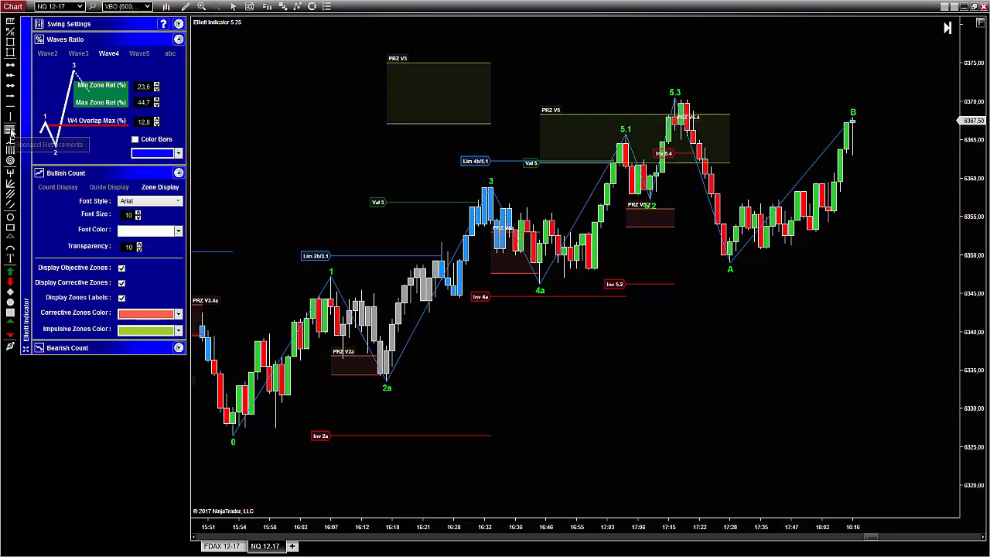
{"action": "mouse_move", "coordinate": [393, 388]}
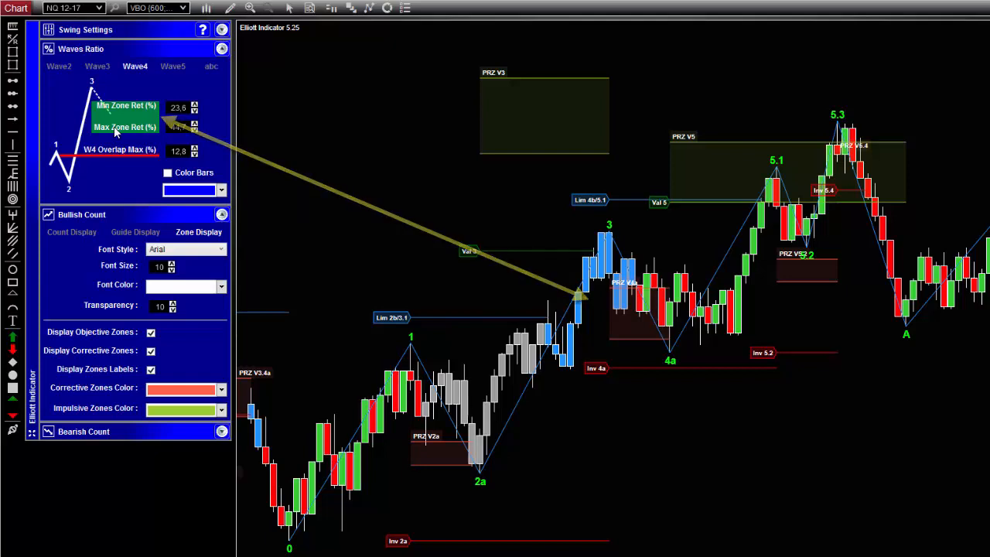
- Show the Wave4 ratios: min retracement 23.6, max 44.7, overlap max 12.8
{"action": "left_click", "coordinate": [195, 123]}
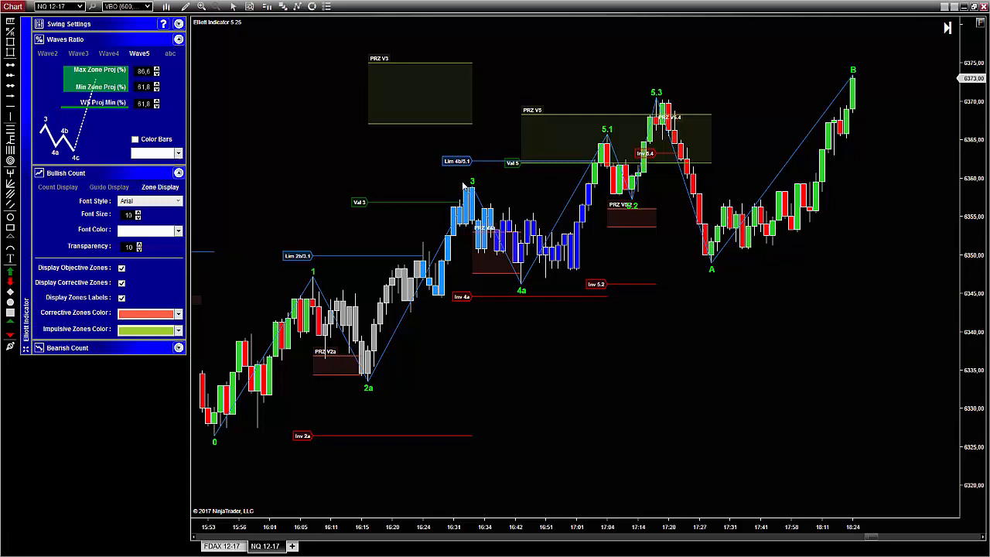
{"action": "mouse_move", "coordinate": [612, 143]}
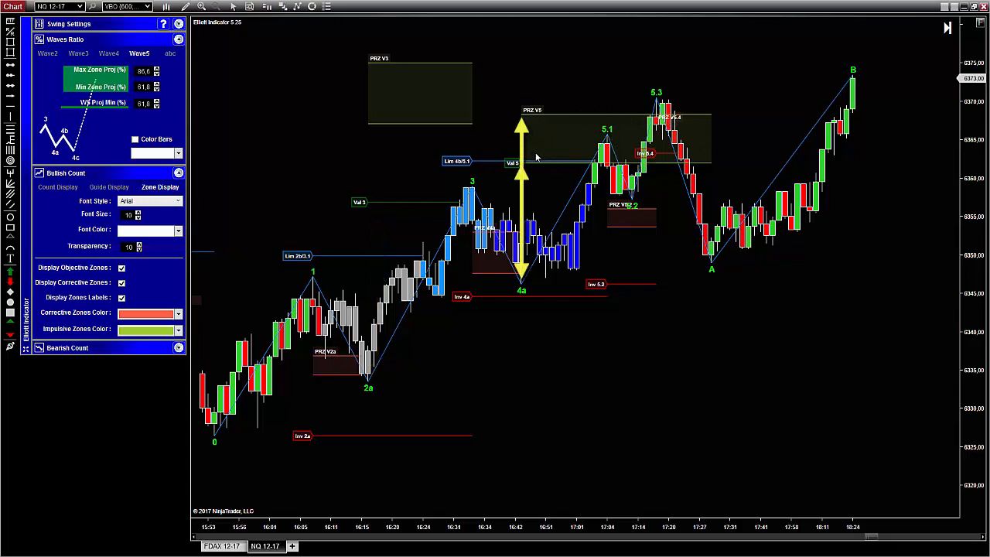
{"action": "mouse_move", "coordinate": [540, 161]}
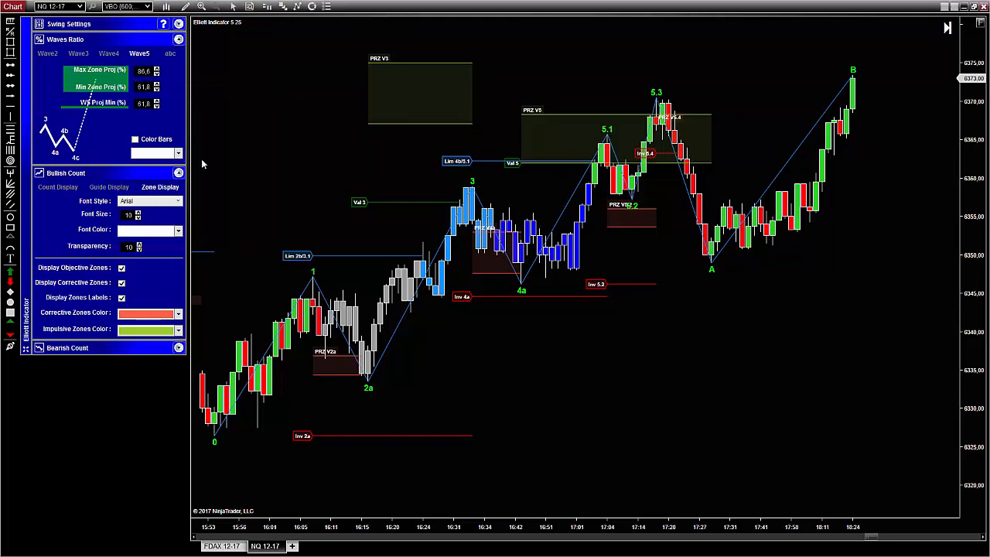
{"action": "mouse_move", "coordinate": [528, 195]}
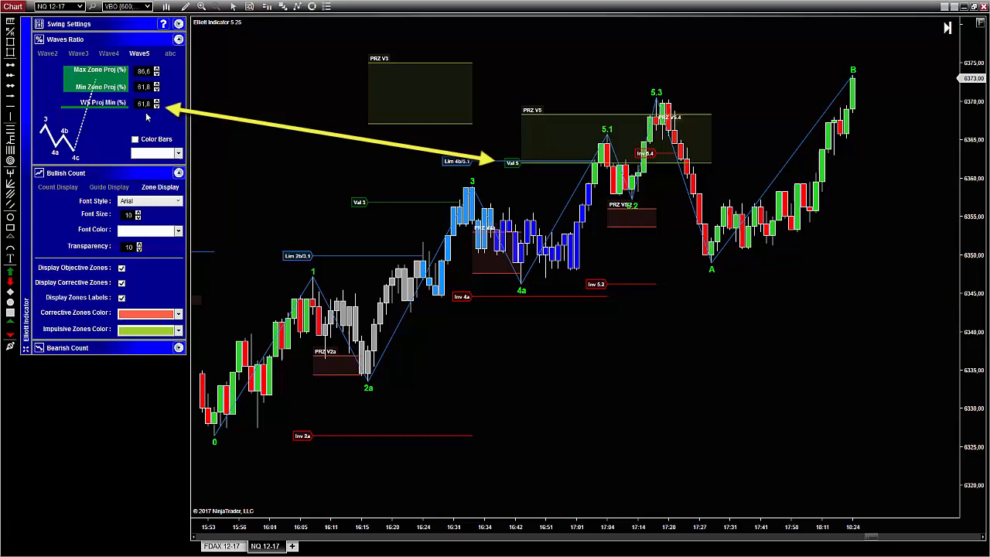
{"action": "mouse_move", "coordinate": [136, 139]}
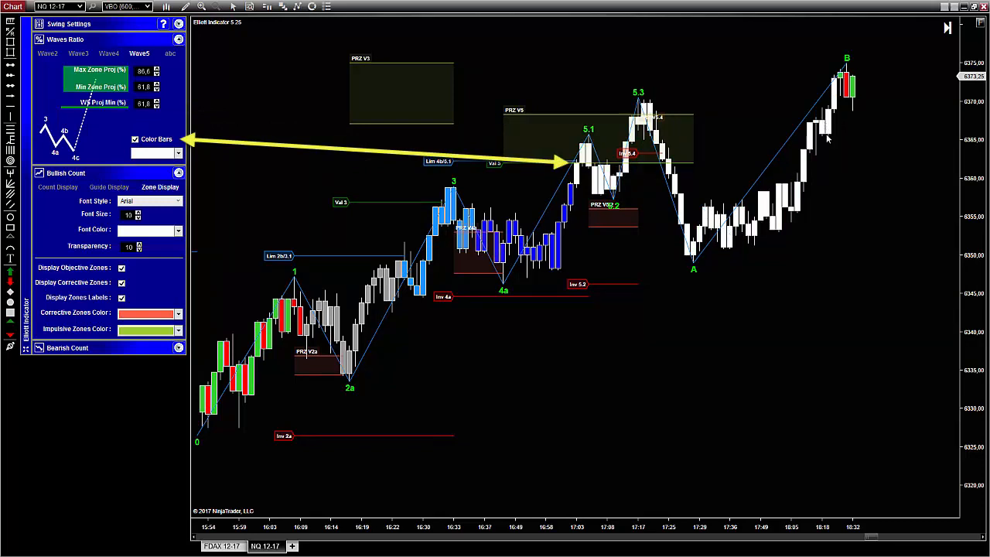
{"action": "mouse_move", "coordinate": [829, 163]}
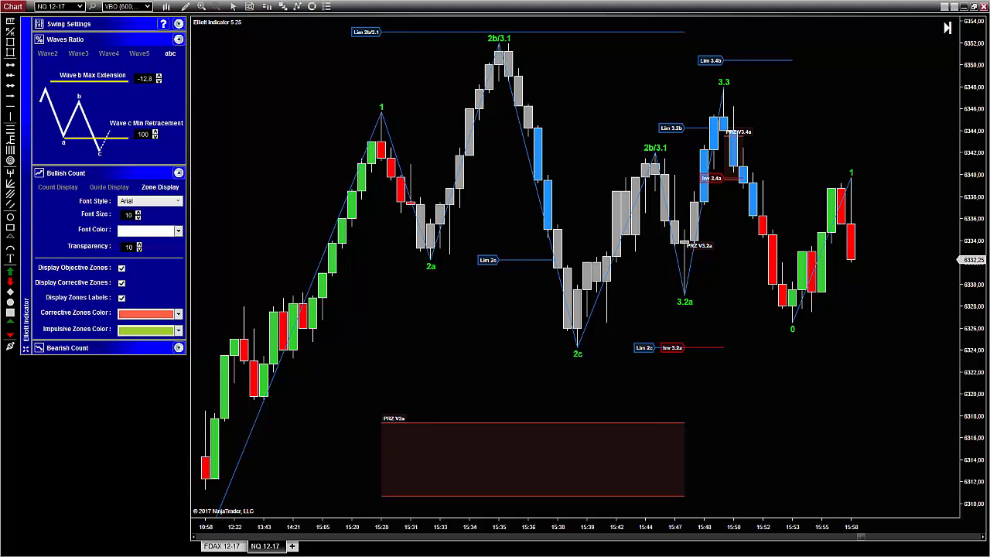
{"action": "mouse_move", "coordinate": [798, 254]}
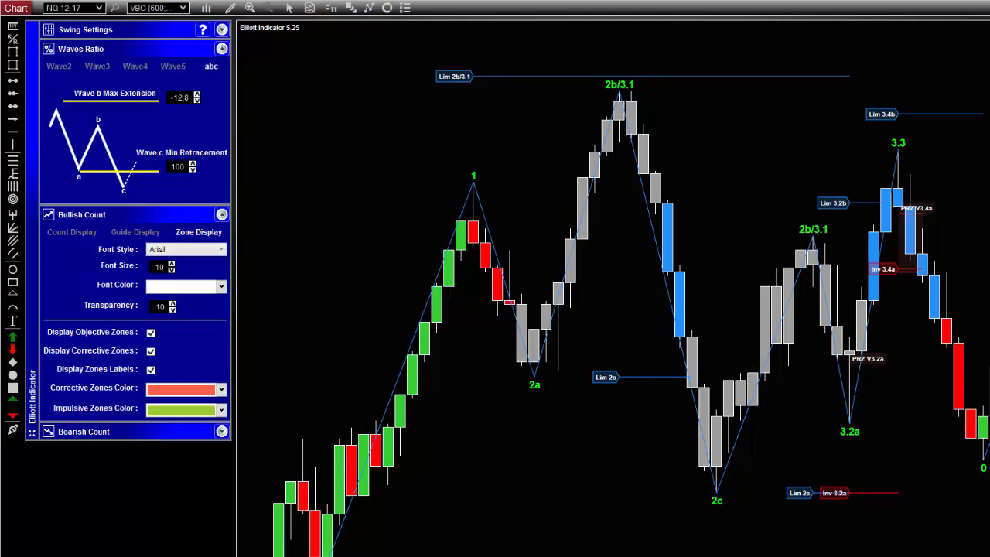
{"action": "mouse_move", "coordinate": [131, 111]}
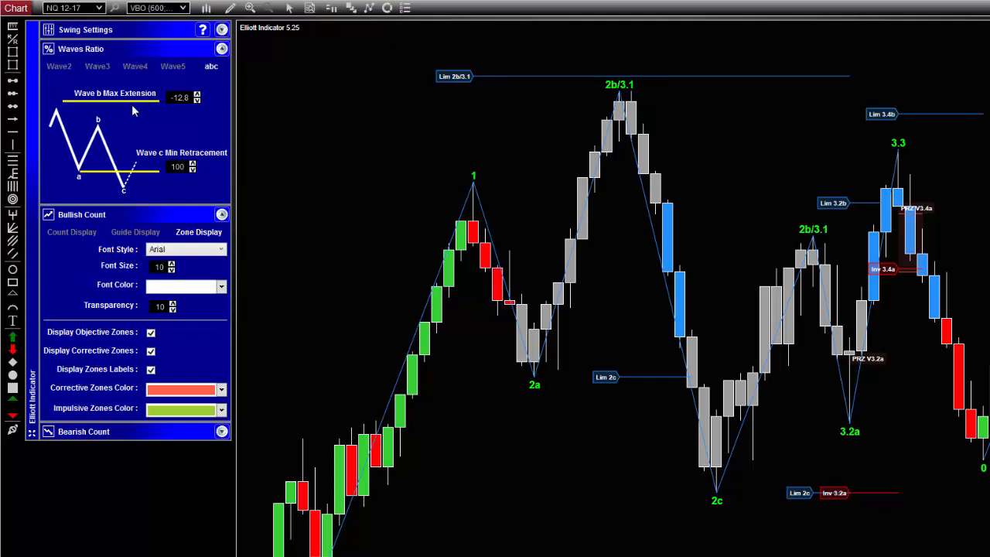
{"action": "mouse_move", "coordinate": [456, 92]}
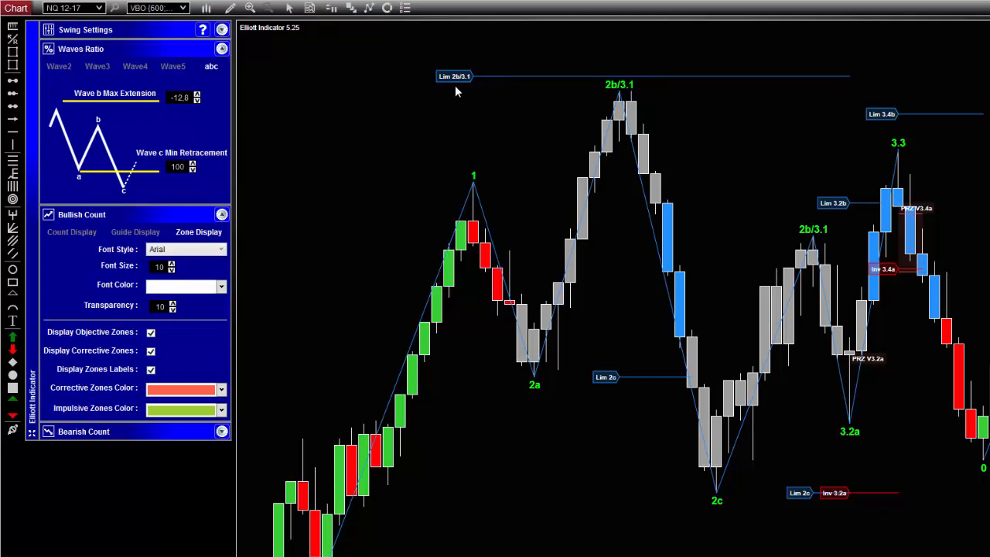
{"action": "mouse_move", "coordinate": [453, 93]}
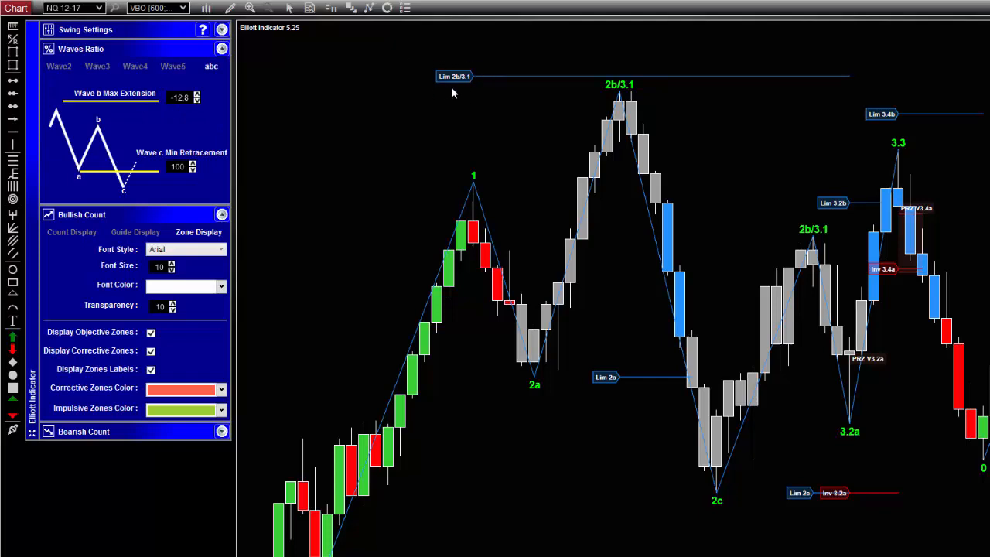
{"action": "mouse_move", "coordinate": [617, 99]}
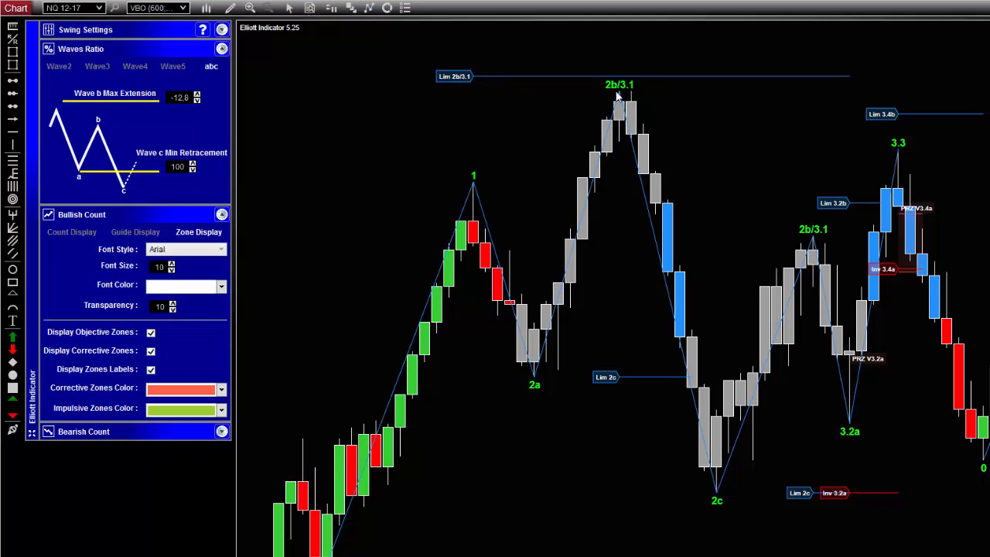
{"action": "mouse_move", "coordinate": [649, 59]}
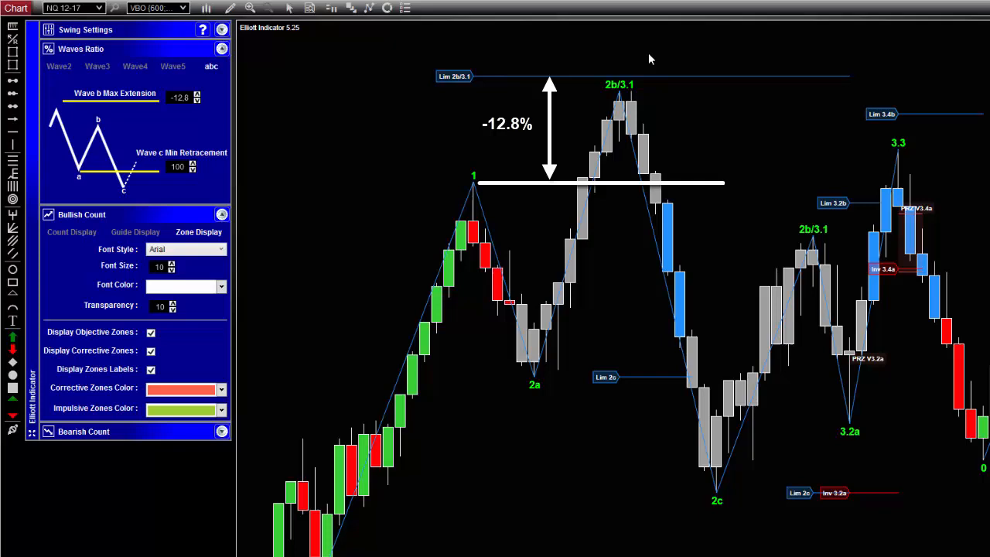
{"action": "mouse_move", "coordinate": [603, 193]}
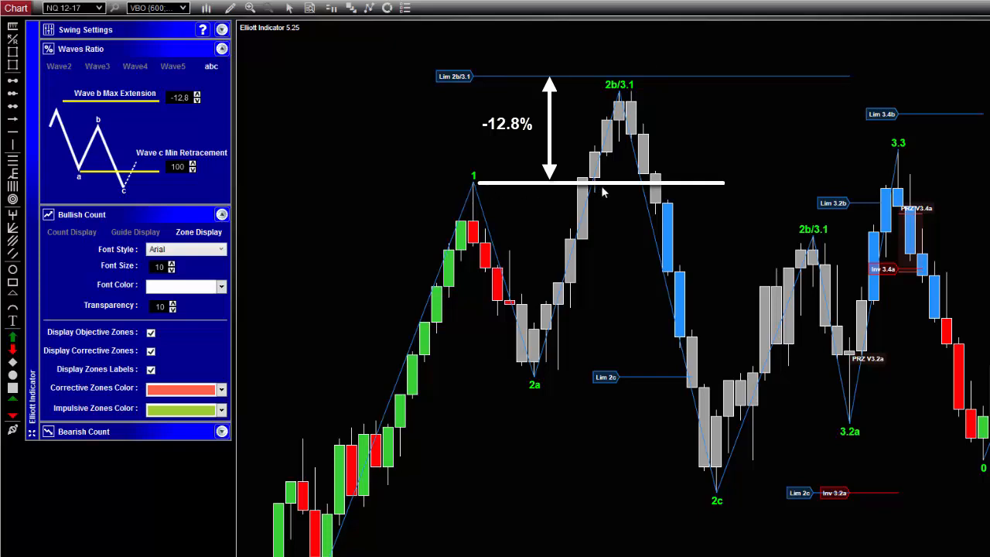
{"action": "mouse_move", "coordinate": [477, 186]}
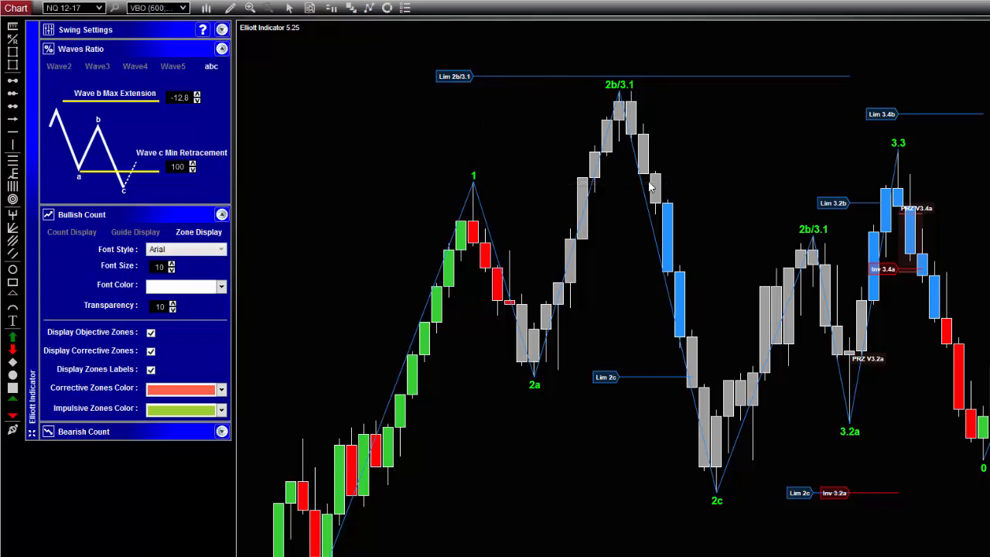
{"action": "mouse_move", "coordinate": [647, 187]}
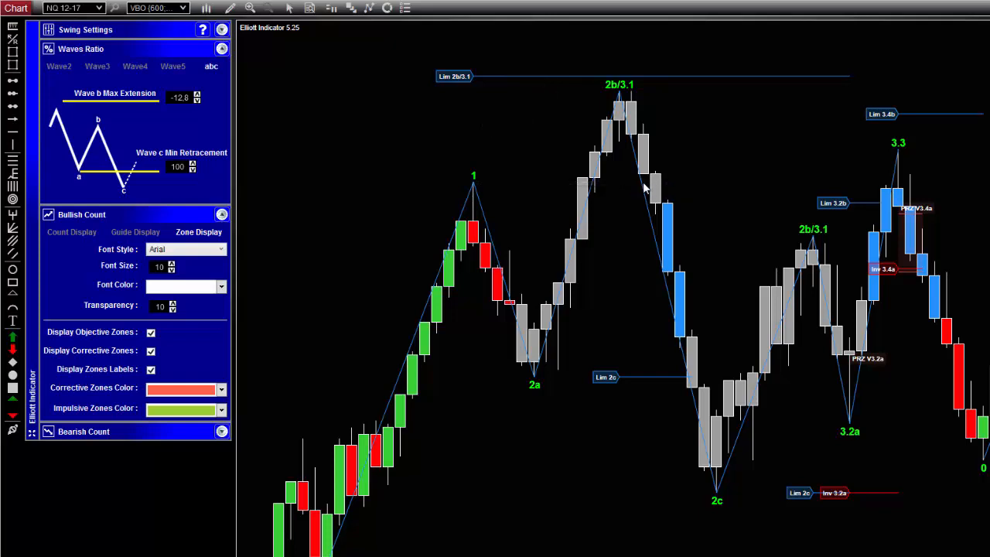
{"action": "mouse_move", "coordinate": [483, 277]}
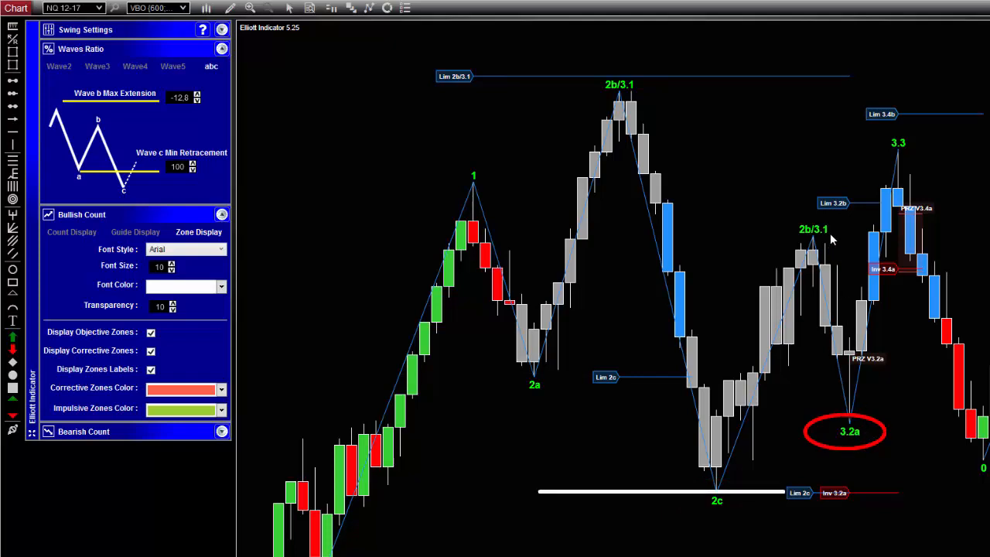
{"action": "mouse_move", "coordinate": [828, 238]}
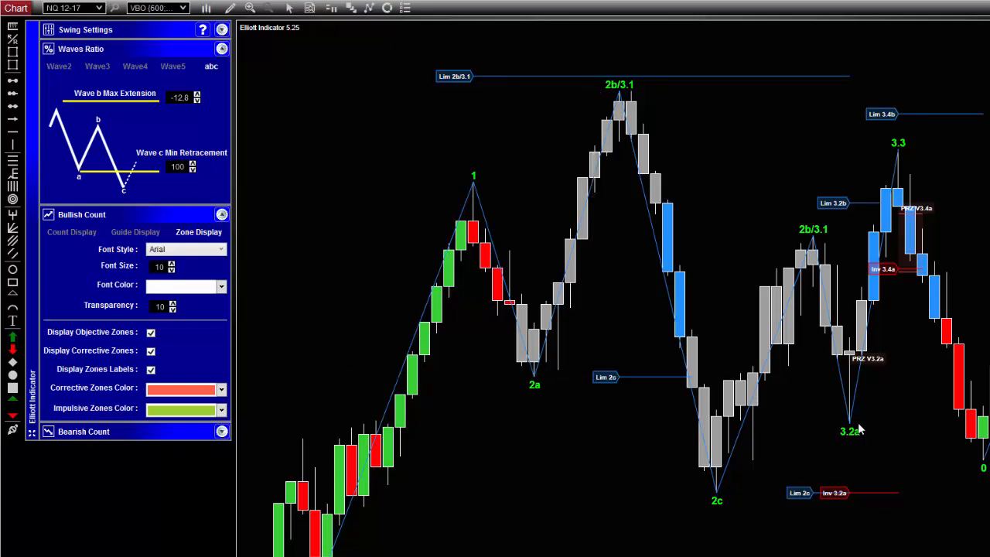
{"action": "mouse_move", "coordinate": [860, 430]}
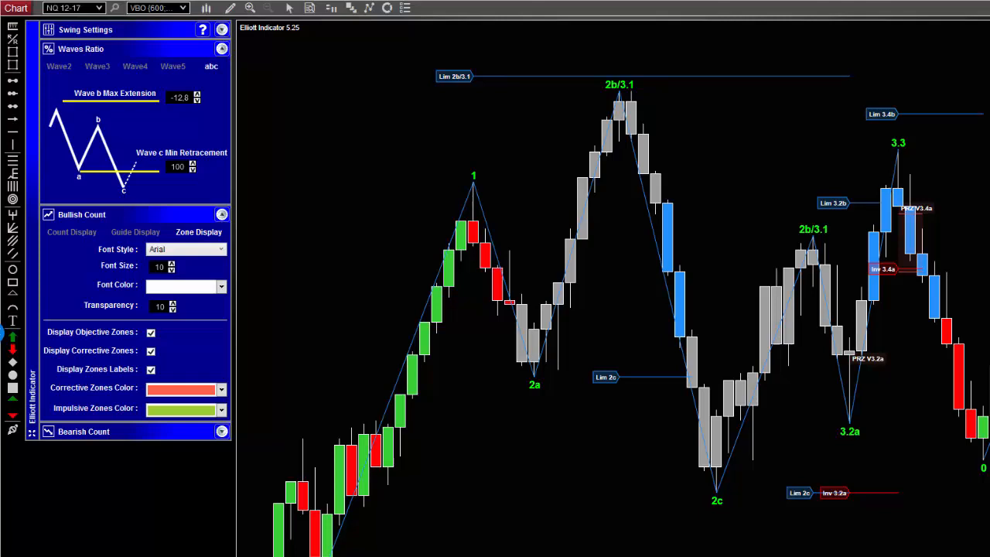
- Collapse the Elliott Indicator settings to reveal the full NQ chart with wave labels and PRZ zones
{"action": "triple_click", "coordinate": [180, 95]}
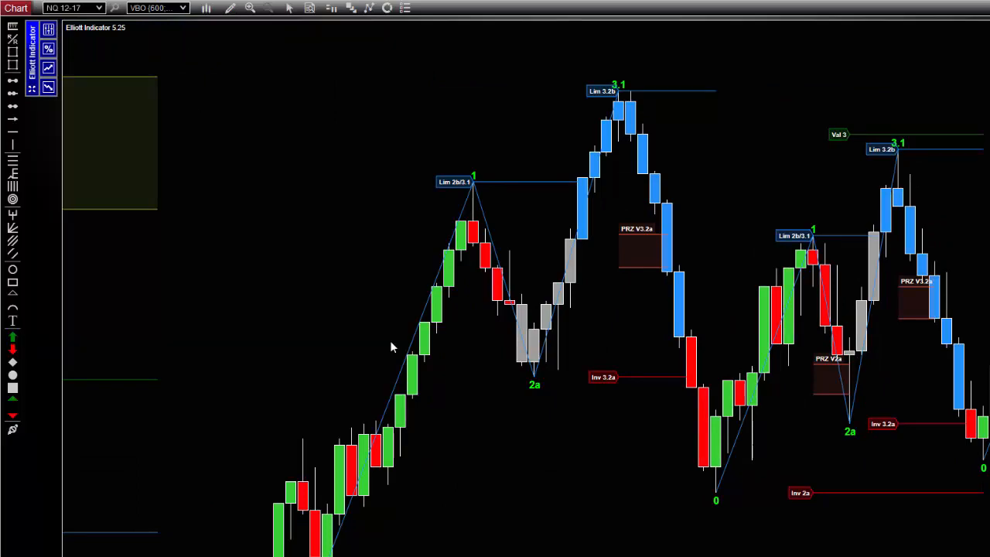
{"action": "mouse_move", "coordinate": [680, 393]}
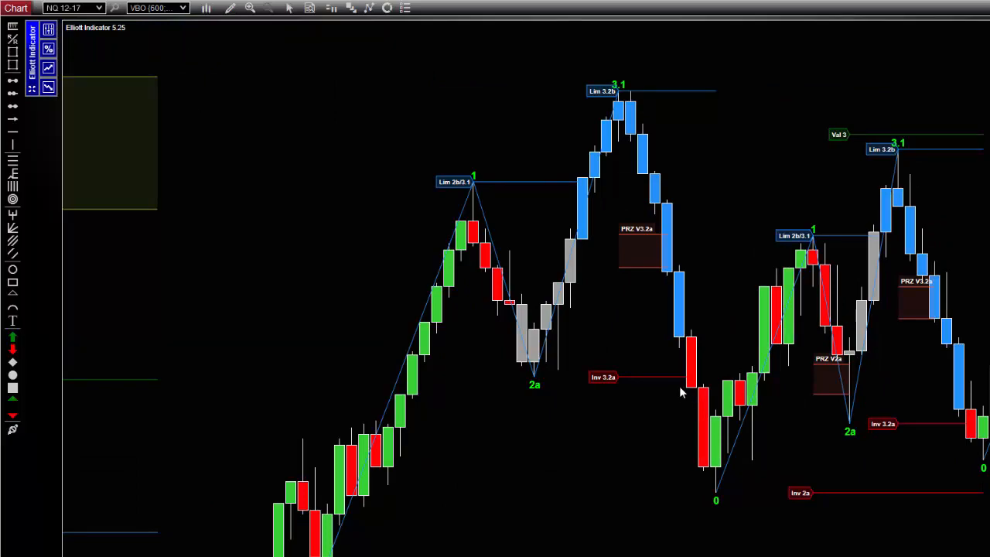